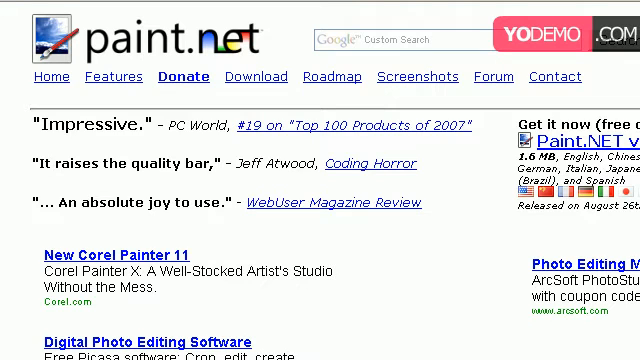
{"action": "mouse_move", "coordinate": [28, 66]}
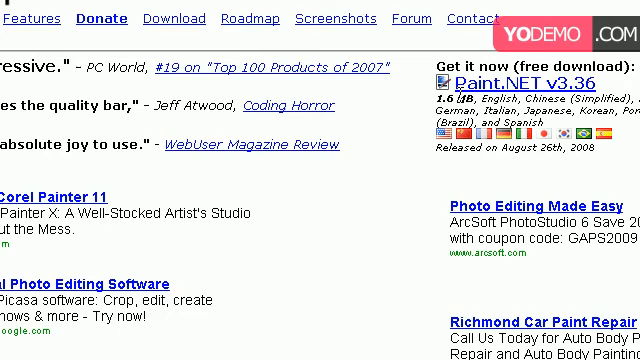
{"action": "mouse_move", "coordinate": [506, 96]}
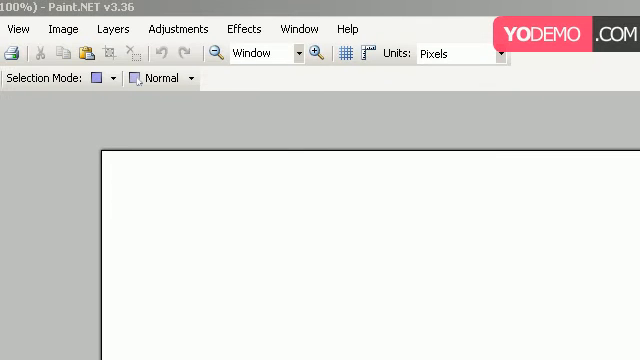
Step: Reset the floating window locations to their defaults via the Window menu
{"action": "left_click", "coordinate": [300, 28]}
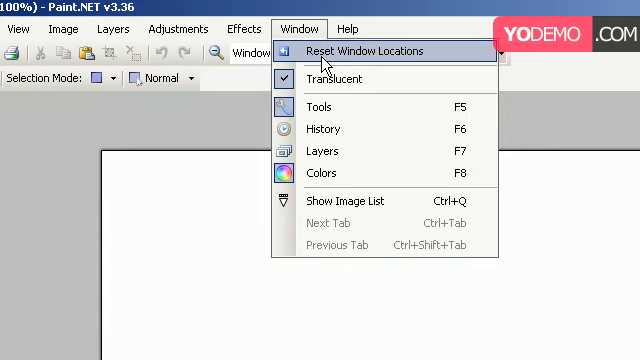
{"action": "left_click", "coordinate": [356, 52]}
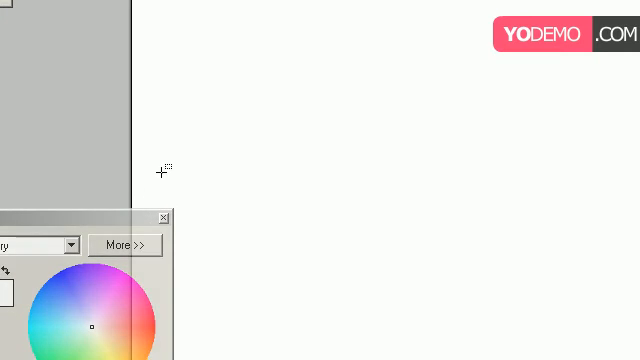
{"action": "mouse_move", "coordinate": [162, 168]}
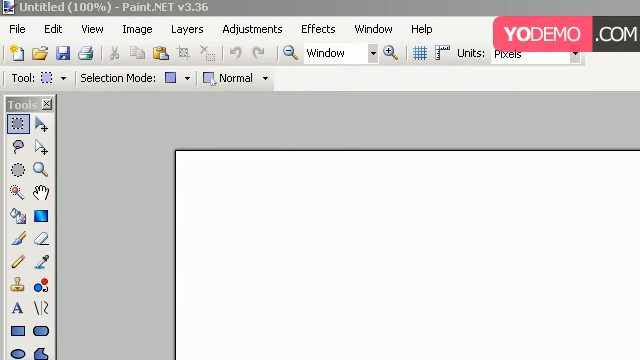
Step: Open SPECIMENPOSTER_4967.jpg from the downloads folder, then glance at Open Recent
{"action": "left_click", "coordinate": [16, 28]}
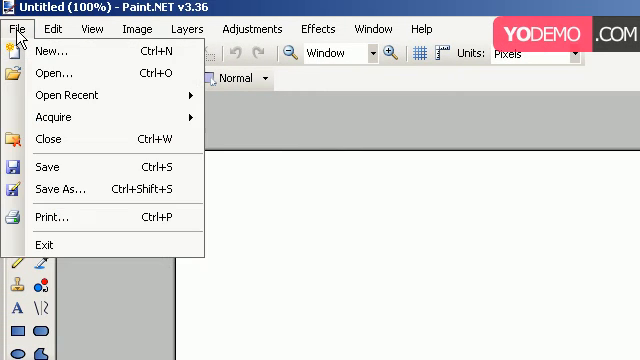
{"action": "left_click", "coordinate": [54, 72]}
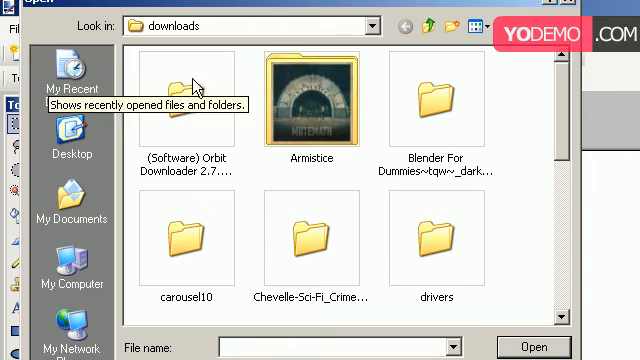
{"action": "scroll", "scroll_direction": "down", "scroll_amount": 3}
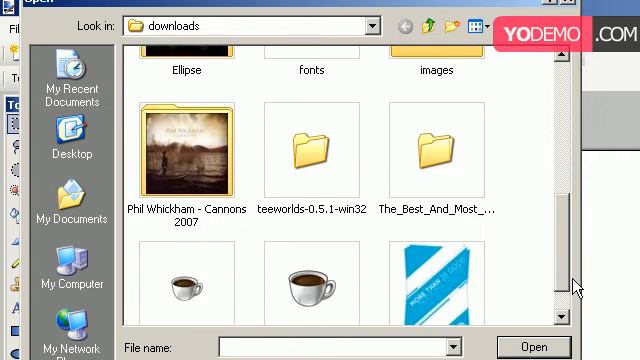
{"action": "scroll", "scroll_direction": "down", "scroll_amount": 3}
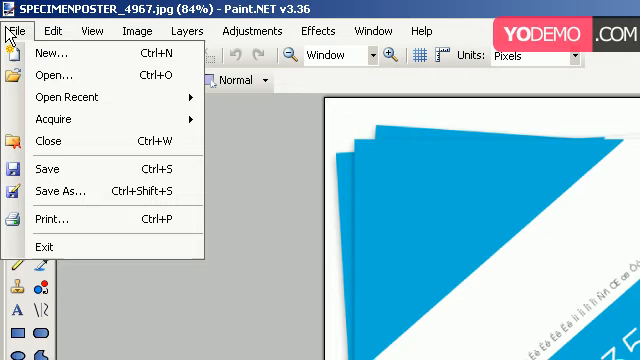
{"action": "mouse_move", "coordinate": [56, 76]}
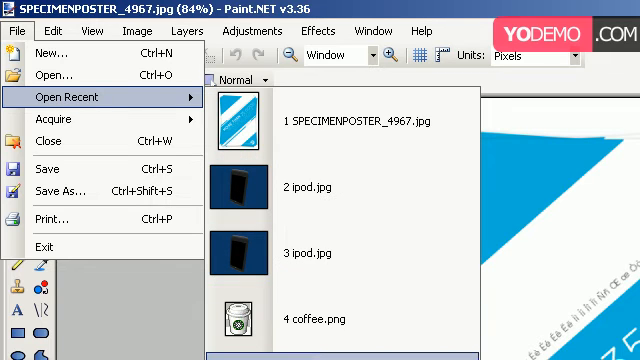
{"action": "mouse_move", "coordinate": [100, 118]}
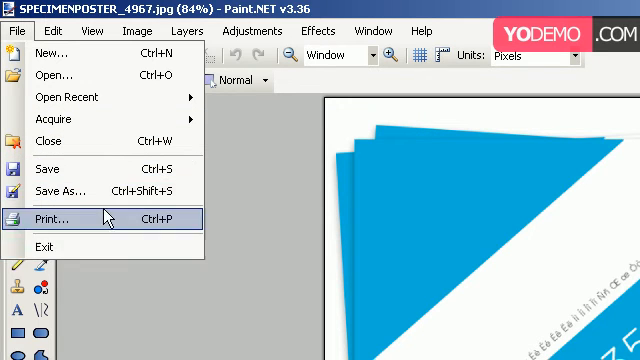
{"action": "left_click", "coordinate": [52, 32]}
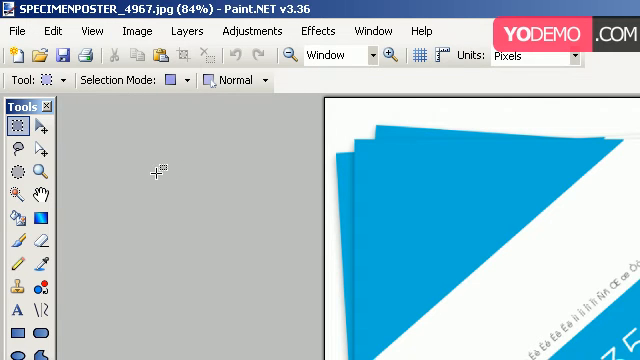
{"action": "mouse_move", "coordinate": [382, 82]}
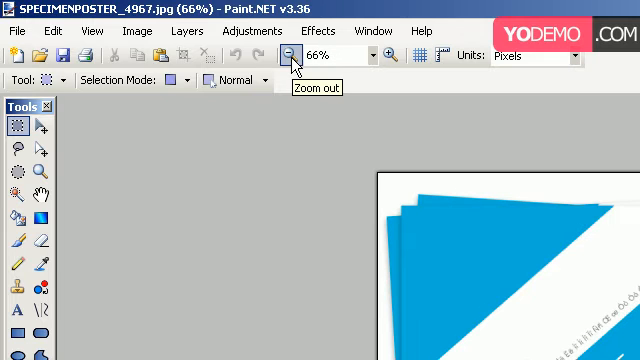
{"action": "left_click", "coordinate": [392, 56]}
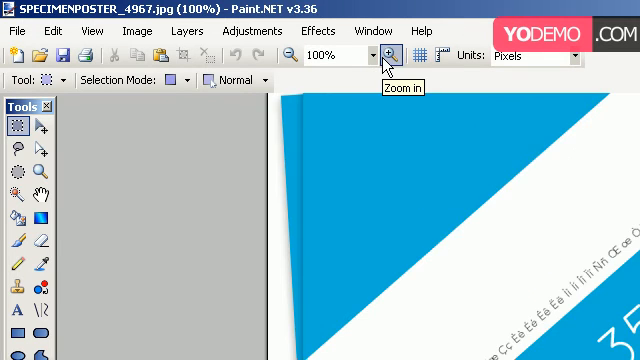
{"action": "left_click", "coordinate": [376, 56]}
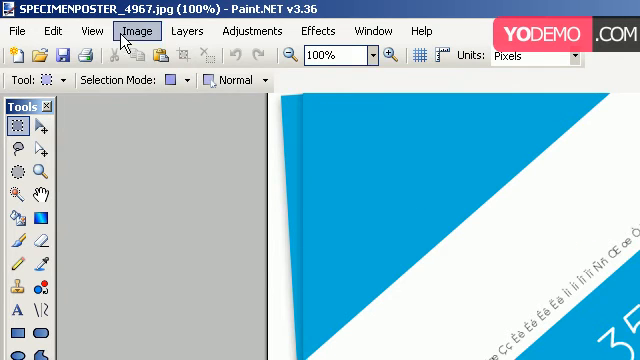
{"action": "left_click", "coordinate": [92, 32]}
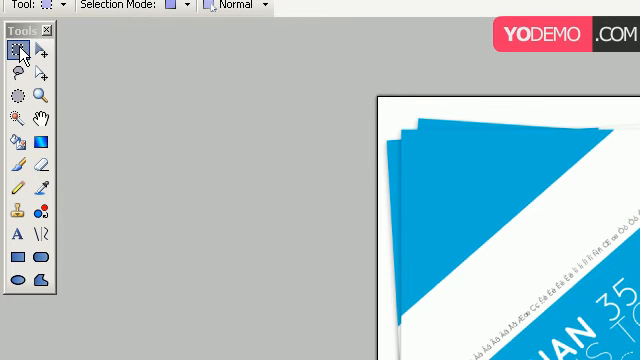
Step: Rectangle-select the poster's upper left area and zoom the view to that selection
{"action": "left_click", "coordinate": [16, 52]}
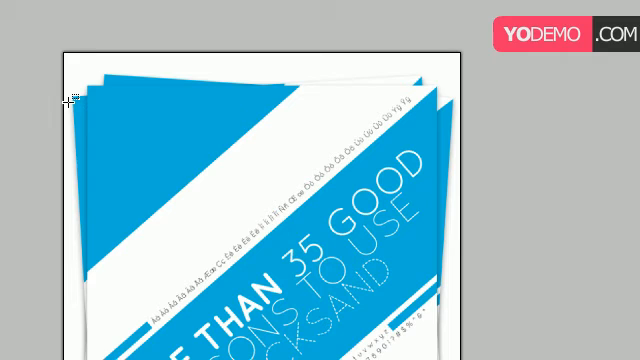
{"action": "left_click_drag", "start_coordinate": [64, 100], "coordinate": [276, 228]}
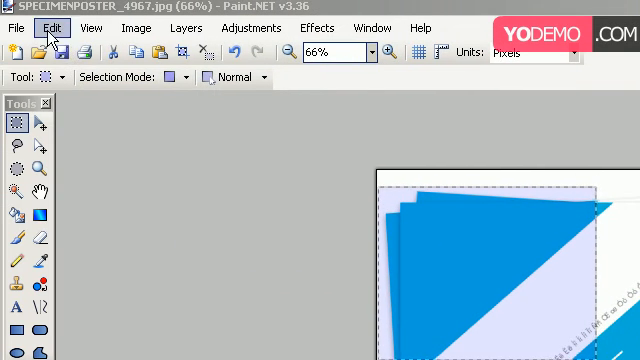
{"action": "left_click", "coordinate": [90, 28]}
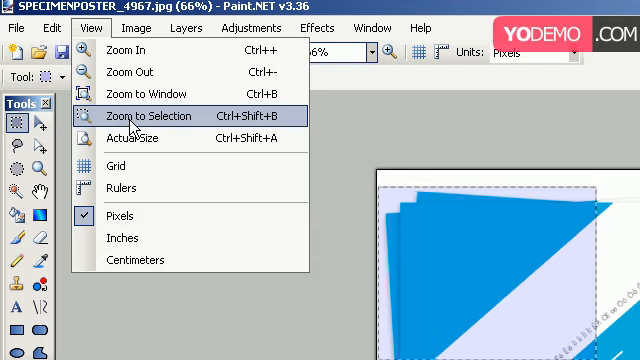
{"action": "mouse_move", "coordinate": [250, 120]}
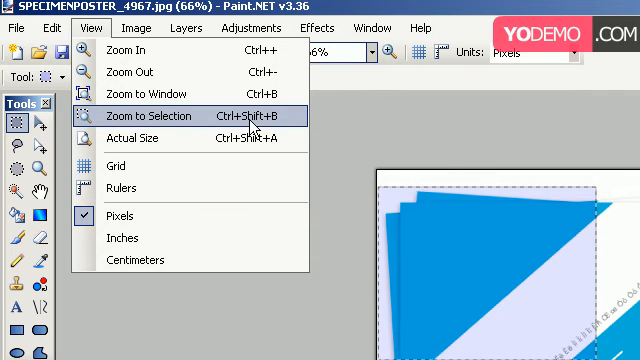
{"action": "left_click", "coordinate": [52, 28]}
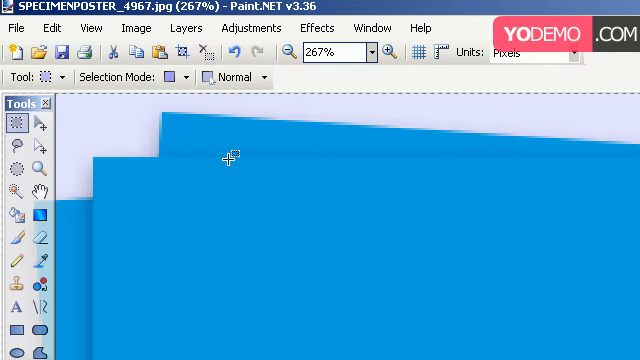
{"action": "mouse_move", "coordinate": [224, 158]}
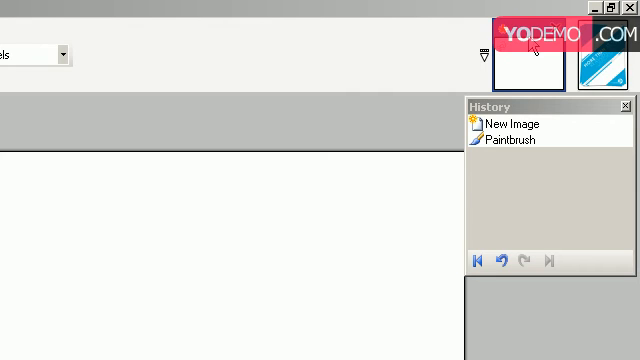
{"action": "mouse_move", "coordinate": [552, 44]}
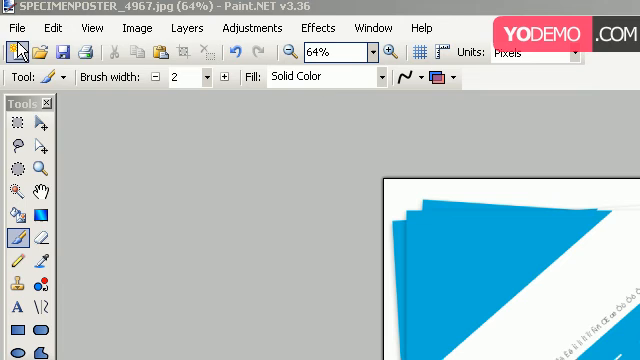
Step: Review the Edit menu's undo/copy commands, then show the Image menu commands
{"action": "left_click", "coordinate": [16, 28]}
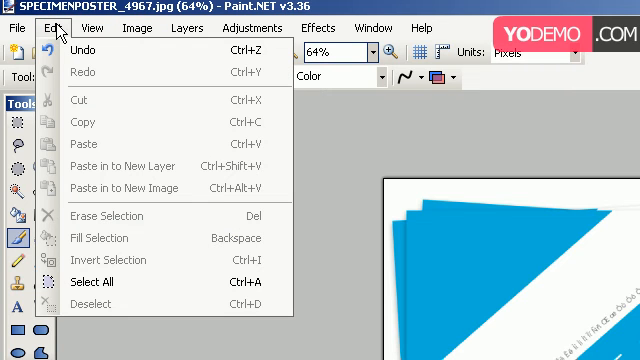
{"action": "mouse_move", "coordinate": [90, 44]}
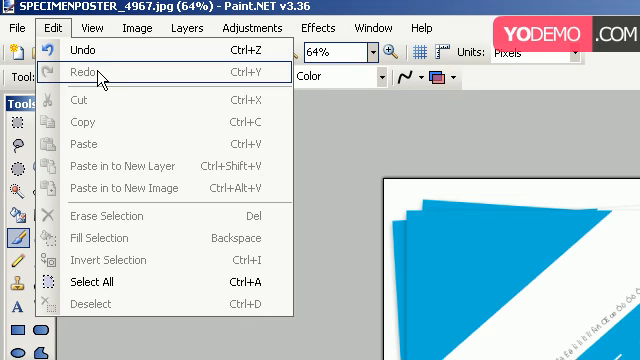
{"action": "mouse_move", "coordinate": [108, 160]}
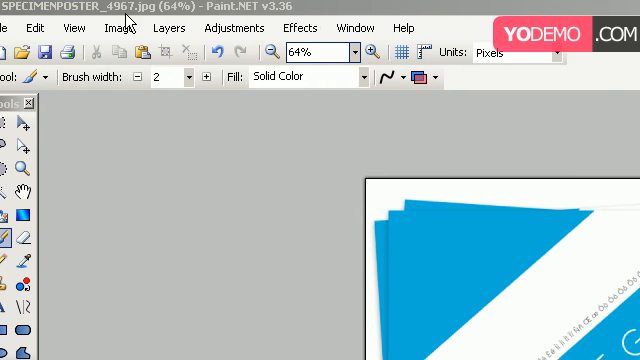
{"action": "left_click", "coordinate": [124, 28]}
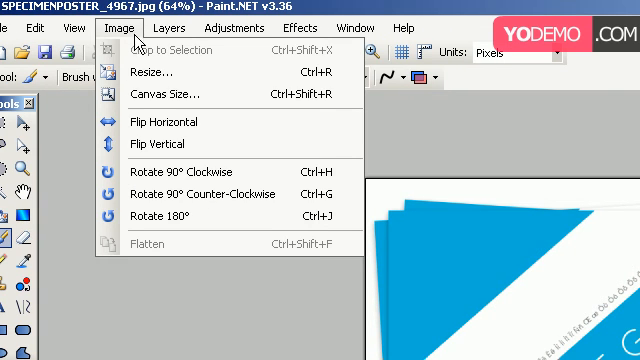
Step: Resize the image to 595 by 841 pixels with aspect ratio kept and Best Quality resampling
{"action": "left_click", "coordinate": [132, 72]}
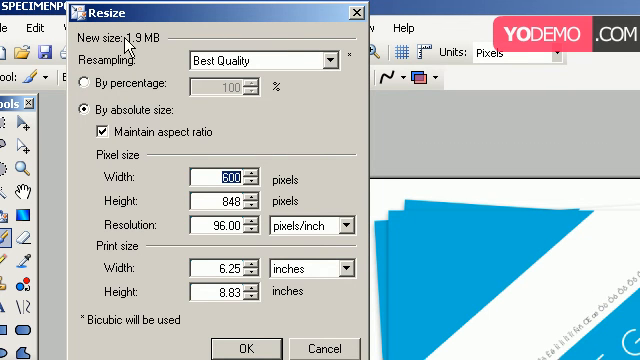
{"action": "mouse_move", "coordinate": [138, 48]}
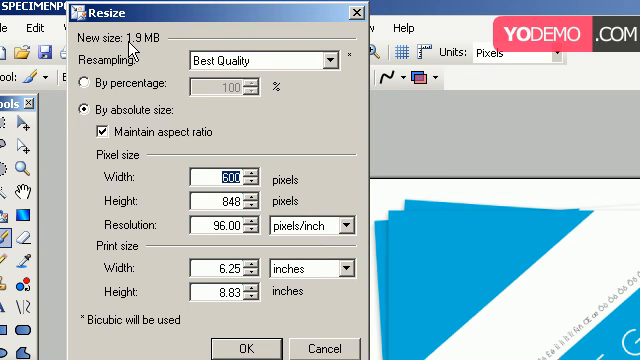
{"action": "mouse_move", "coordinate": [122, 126]}
{"action": "type", "text": "595"}
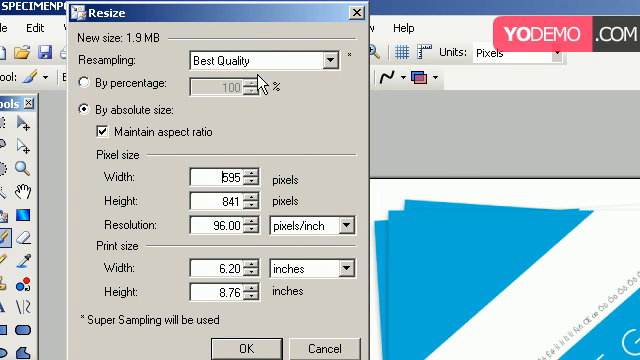
{"action": "mouse_move", "coordinate": [314, 64]}
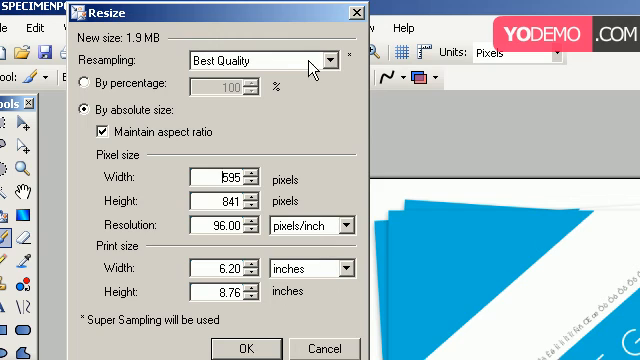
{"action": "mouse_move", "coordinate": [344, 68]}
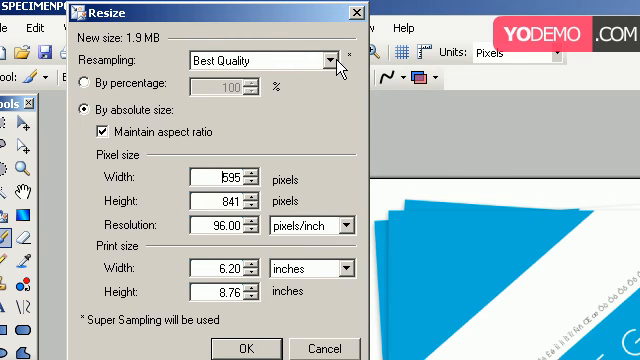
{"action": "left_click", "coordinate": [330, 60]}
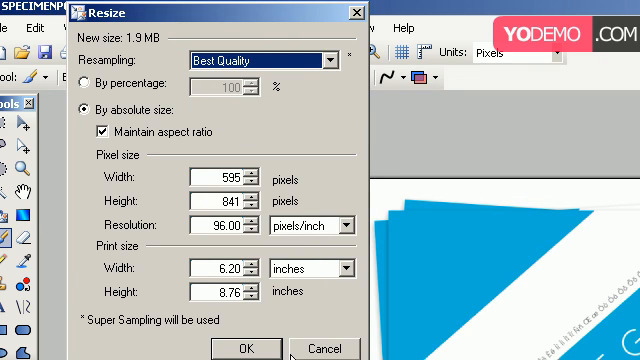
{"action": "left_click", "coordinate": [244, 348]}
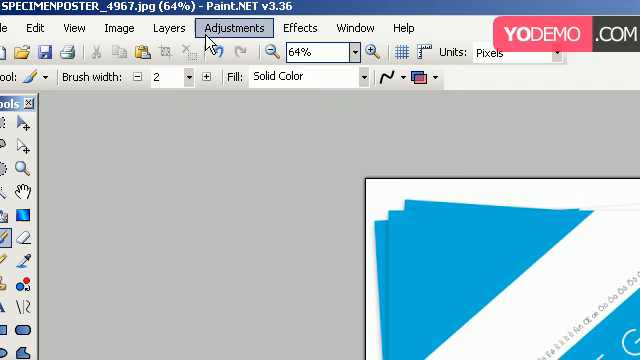
{"action": "left_click", "coordinate": [232, 28]}
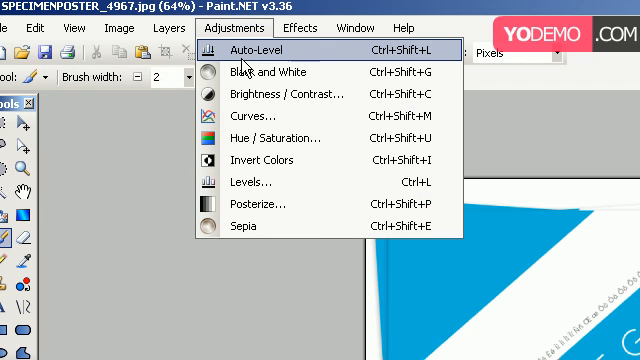
{"action": "mouse_move", "coordinate": [264, 160]}
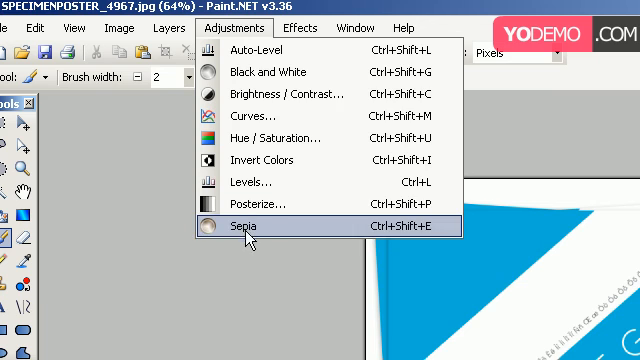
{"action": "mouse_move", "coordinate": [264, 72]}
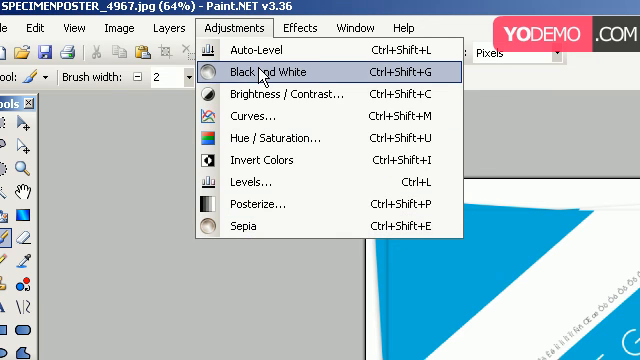
{"action": "left_click", "coordinate": [298, 28]}
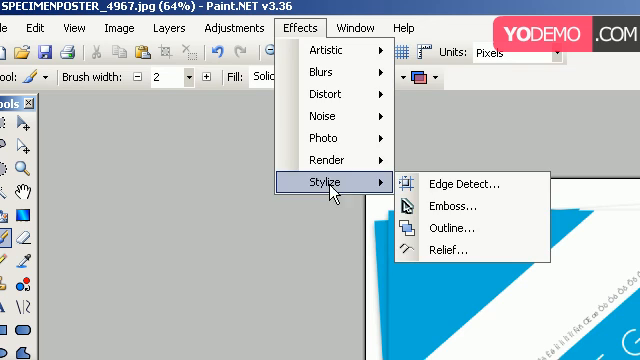
{"action": "left_click", "coordinate": [368, 28]}
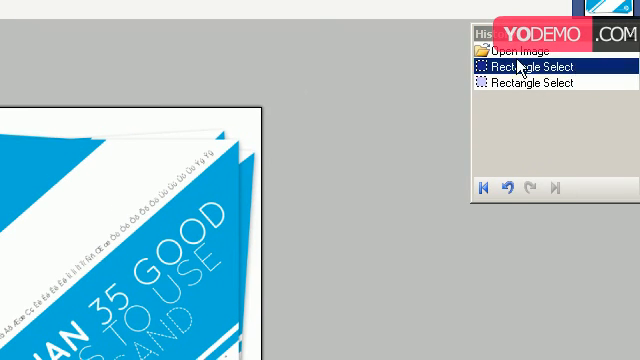
Step: Revert to an earlier Rectangle Select step, then pick red FF3842 and show its RGB/hex values
{"action": "left_click", "coordinate": [536, 66]}
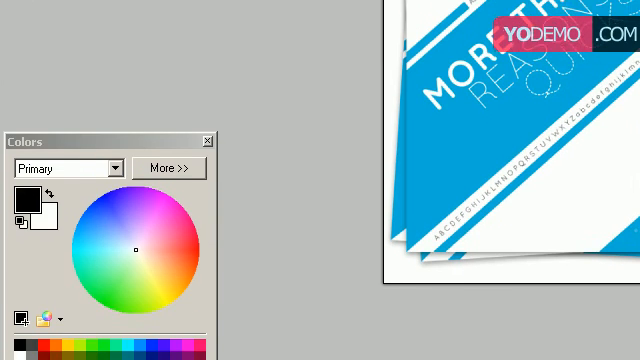
{"action": "left_click", "coordinate": [160, 208]}
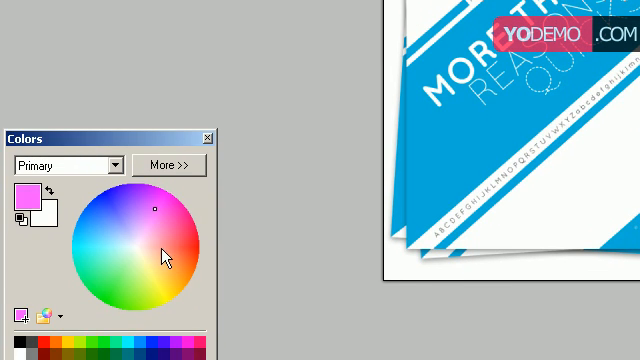
{"action": "left_click", "coordinate": [170, 164]}
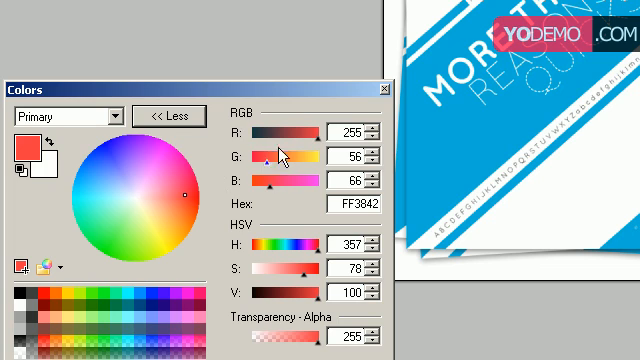
{"action": "mouse_move", "coordinate": [332, 178]}
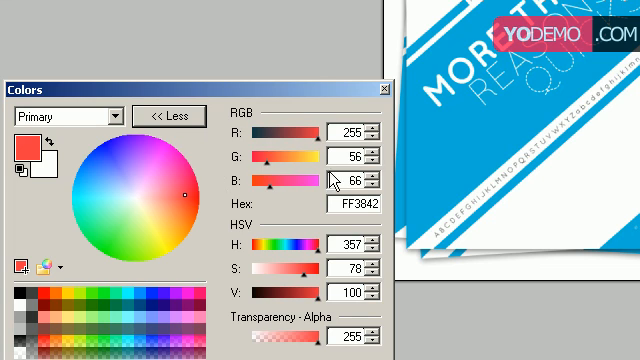
Step: Scribble red freehand paintbrush strokes at width 2 across the poster's blue band
{"action": "left_click", "coordinate": [166, 116]}
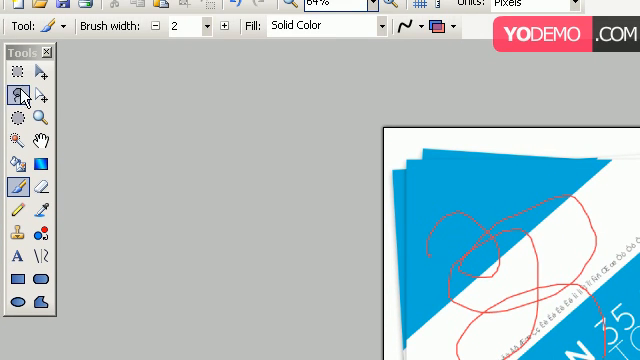
{"action": "left_click", "coordinate": [18, 72]}
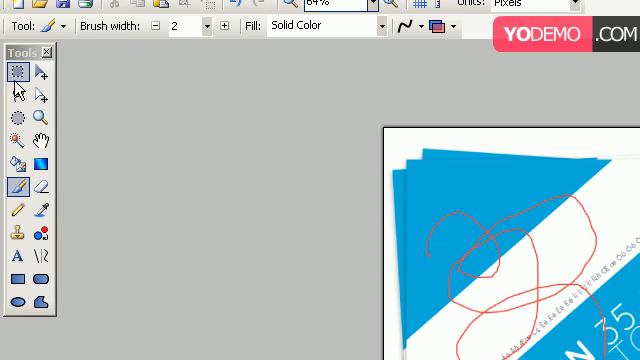